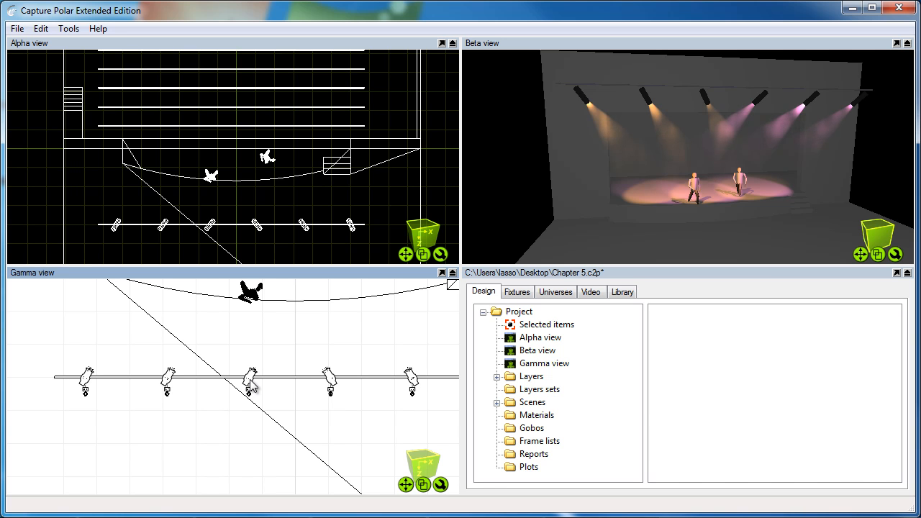
mouse_move(416, 377)
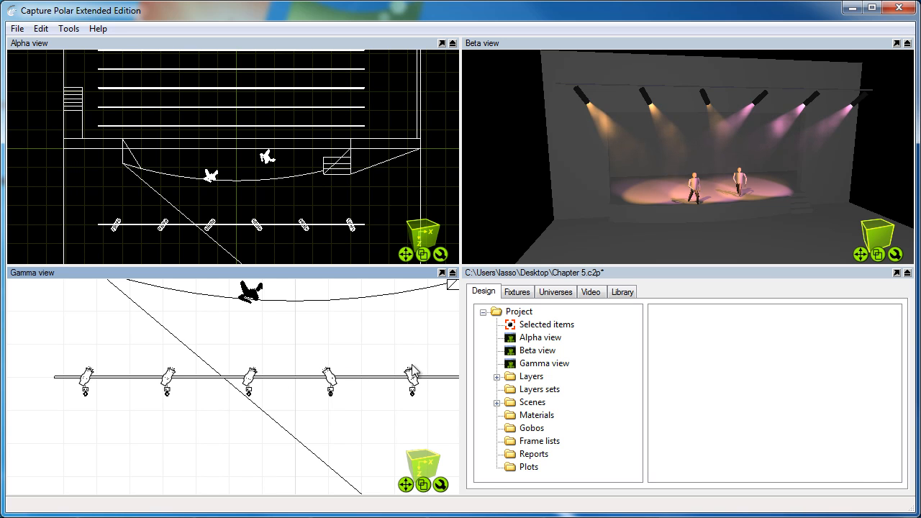
Step: Add layers L1 and L2 and show the layer table with all layers' properties
click(530, 375)
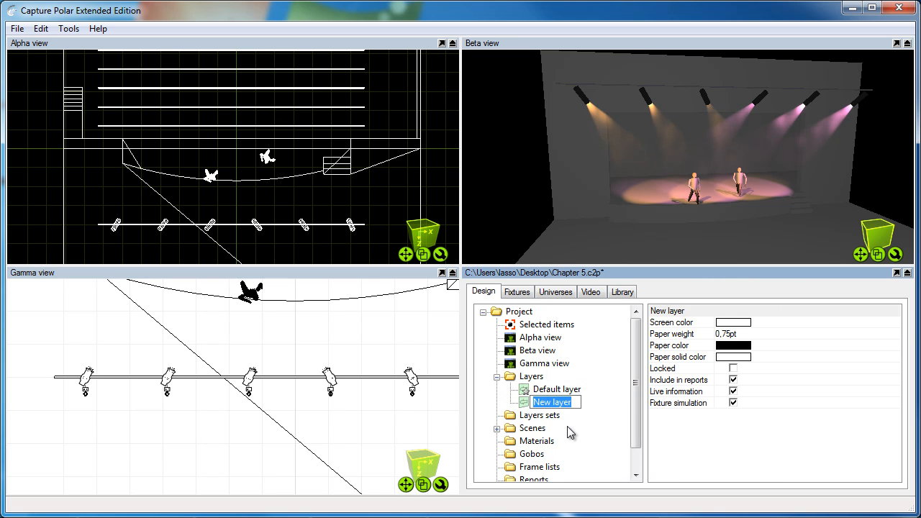
text(L1)
text(L2)
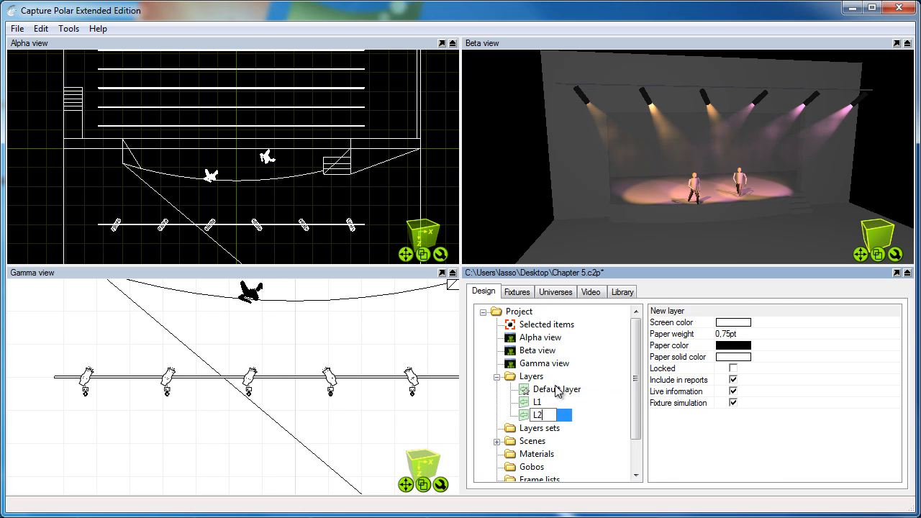
click(537, 401)
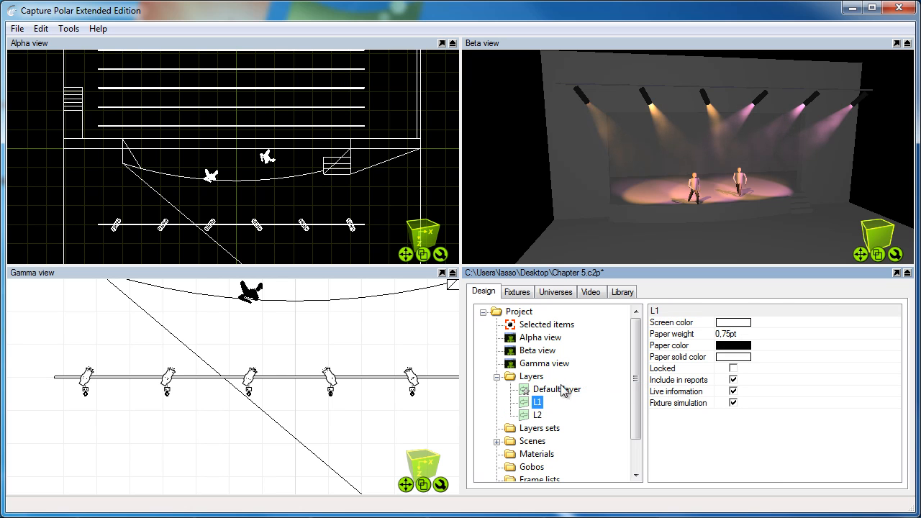
click(530, 377)
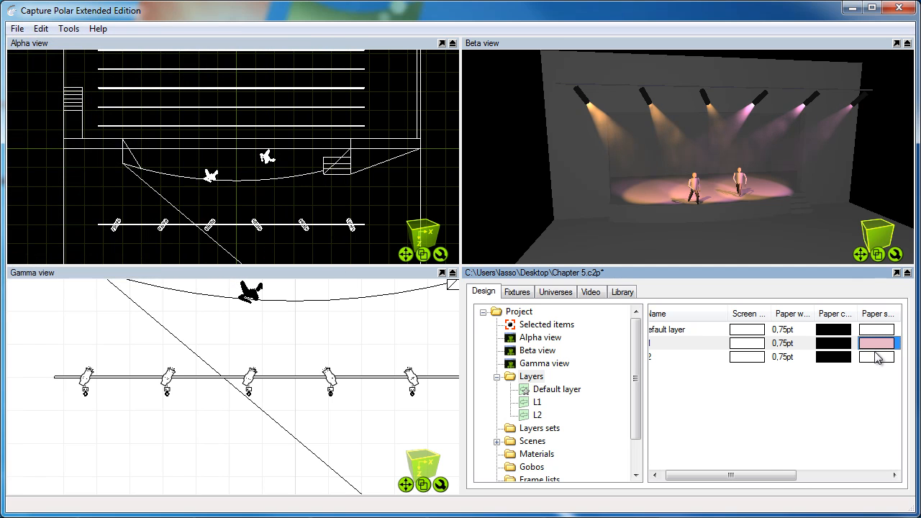
Step: Give layer L2 a light green solid colour
click(883, 361)
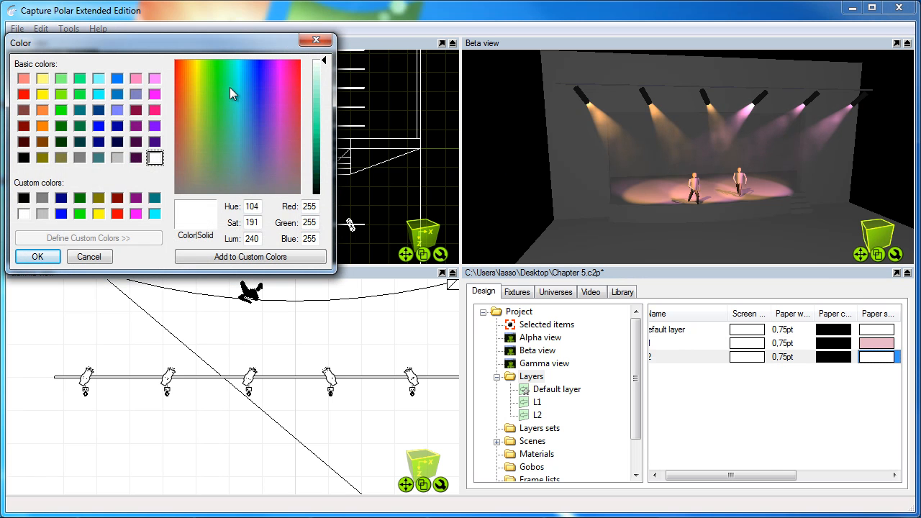
click(223, 84)
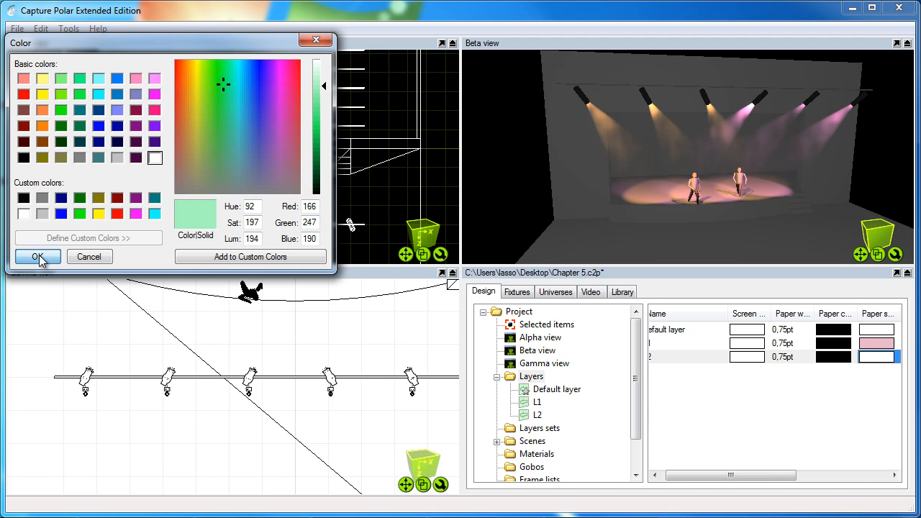
click(35, 256)
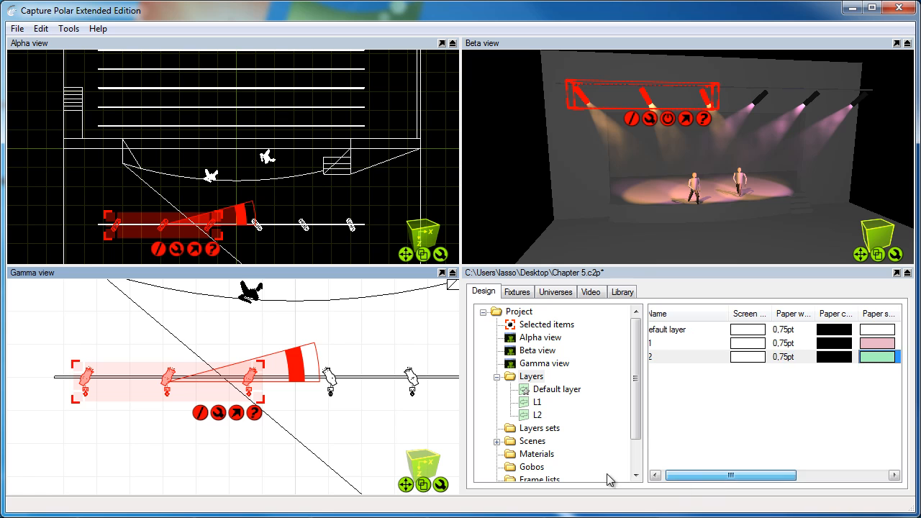
Step: Assign the left three truss fixtures to L1 and the right two to L2
click(537, 401)
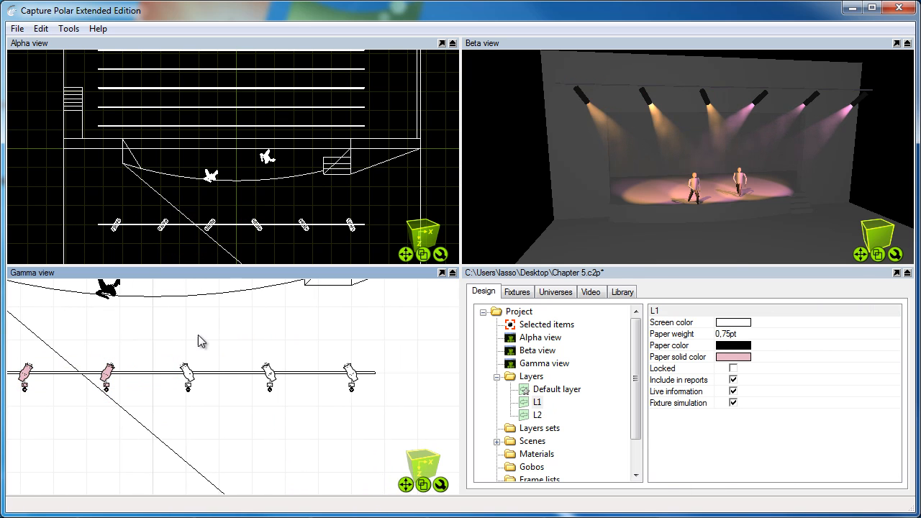
click(535, 414)
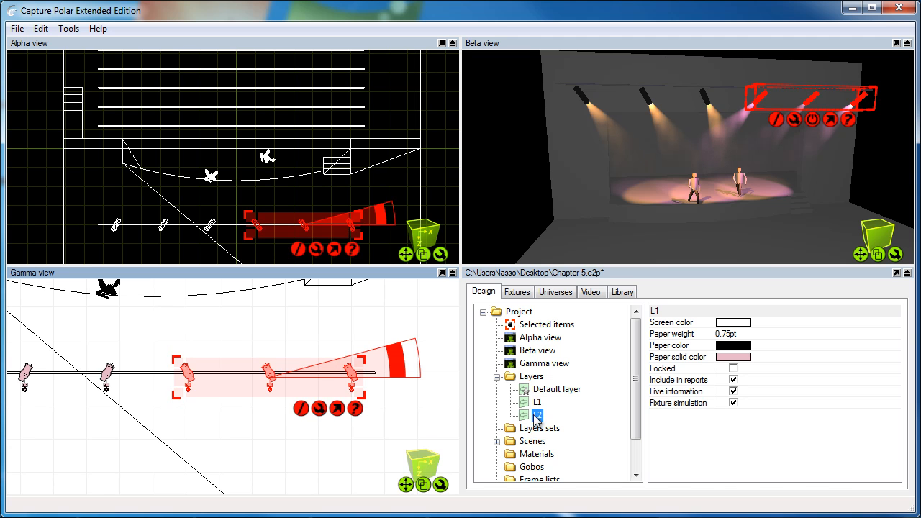
click(535, 415)
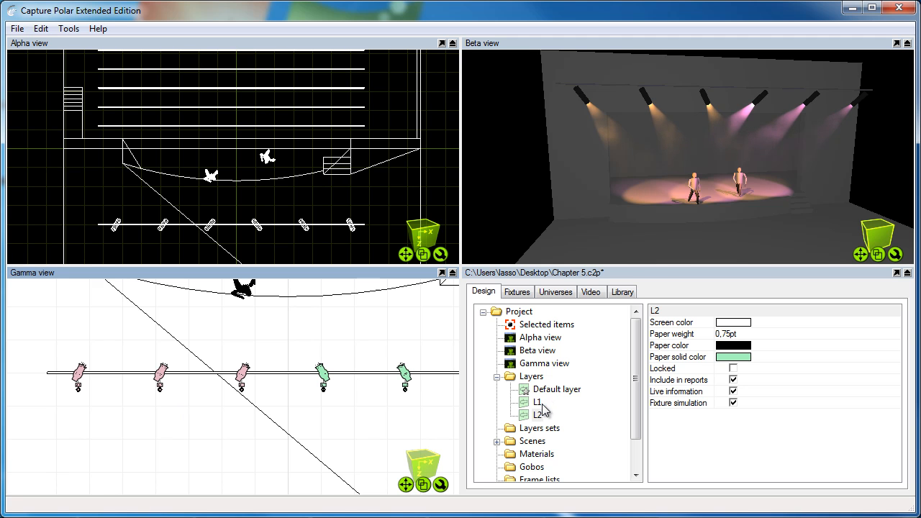
Step: Change layer L1's paper colour to blue so its fixtures show blue on the plan
click(535, 402)
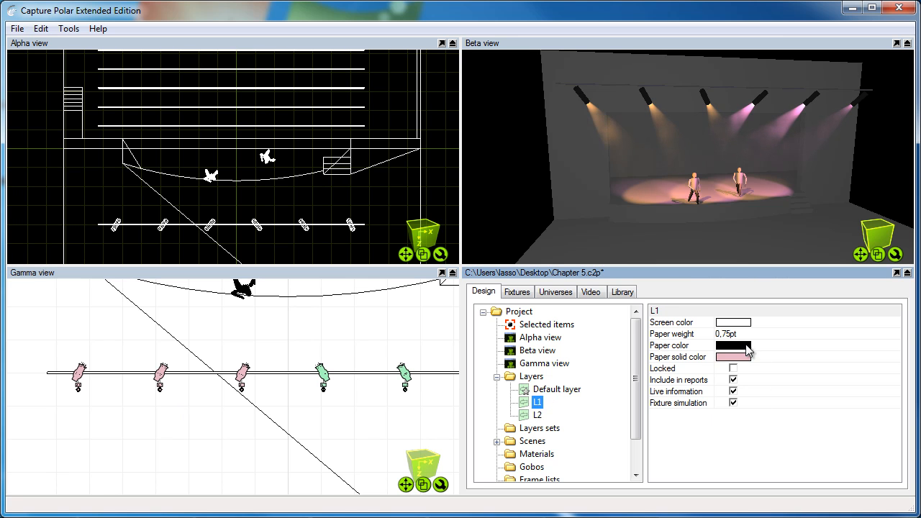
click(733, 345)
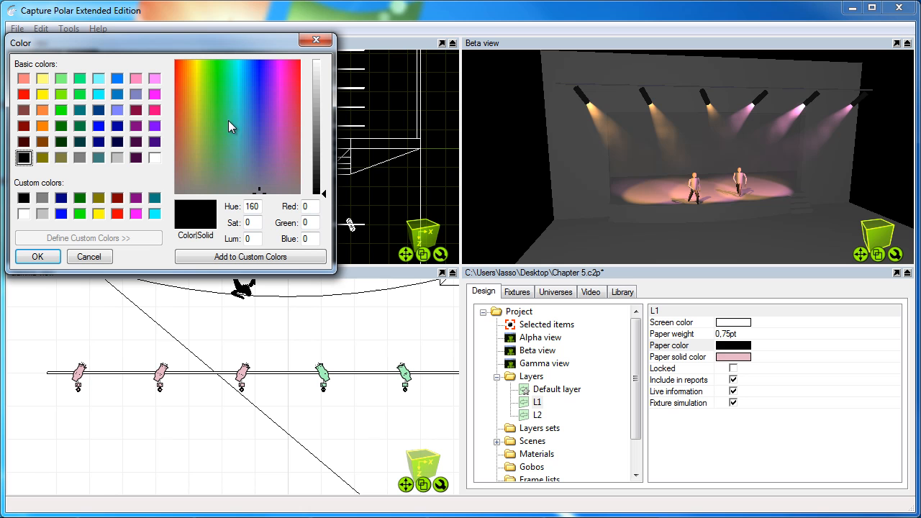
click(263, 79)
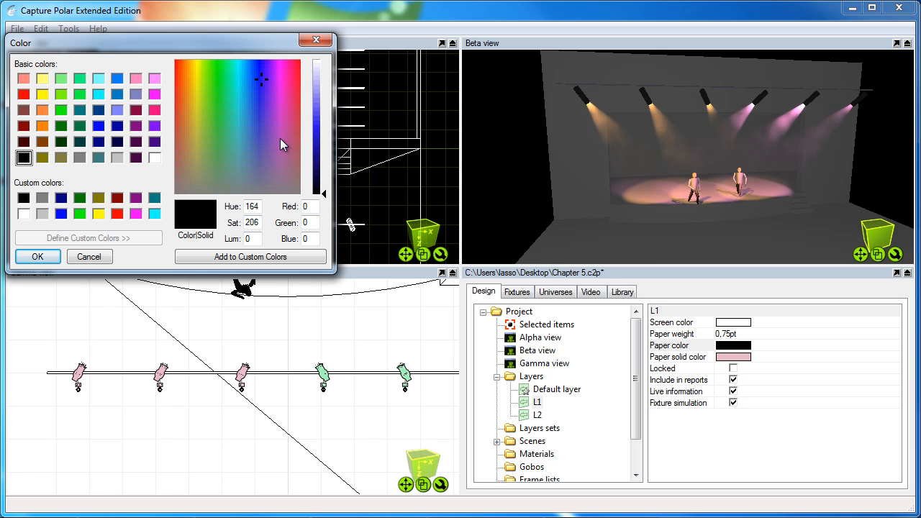
click(38, 256)
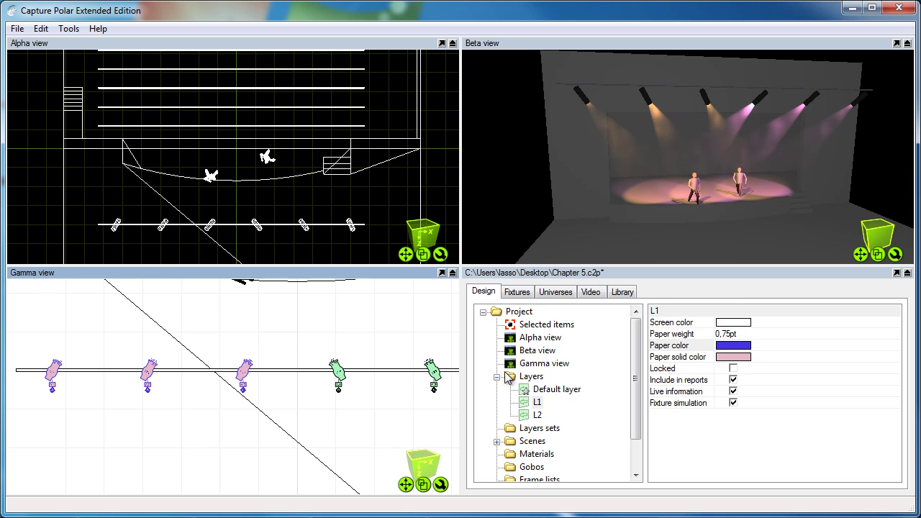
Step: Add a new plot under Plots and open its blank plot page
click(526, 481)
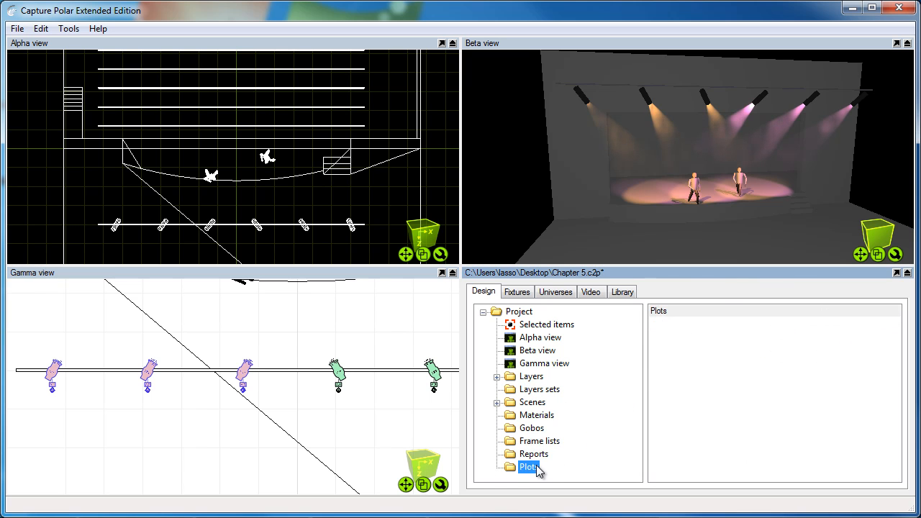
right_click(531, 467)
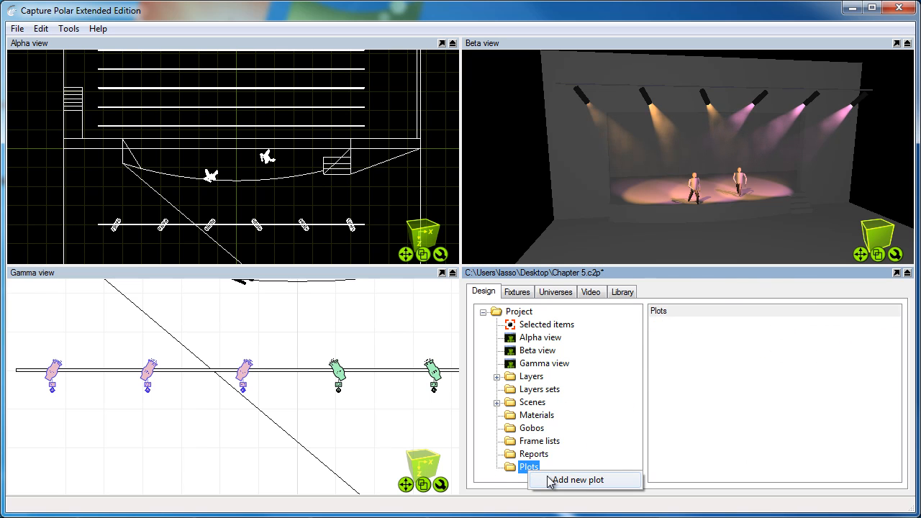
click(579, 481)
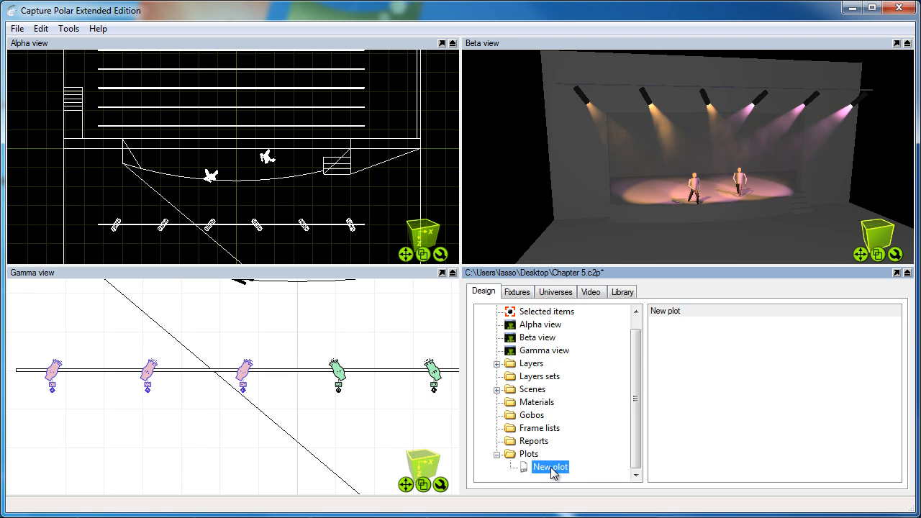
double_click(550, 466)
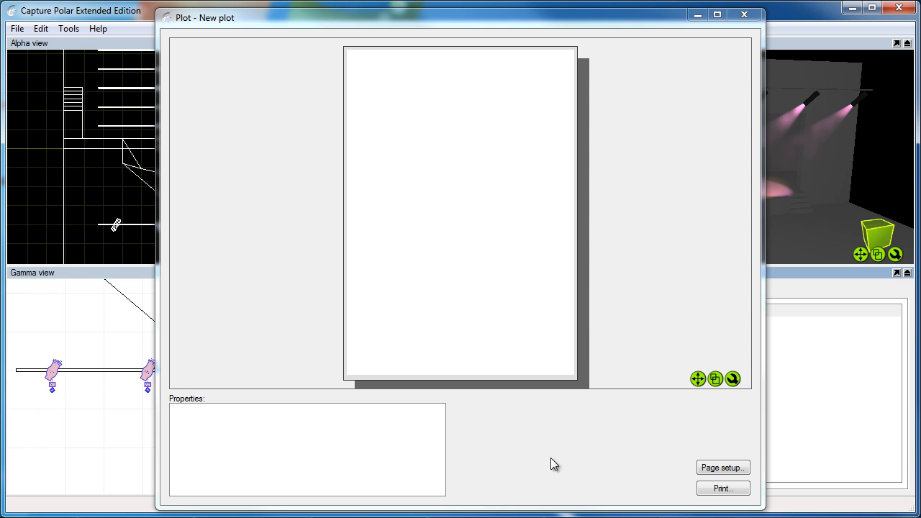
mouse_move(605, 251)
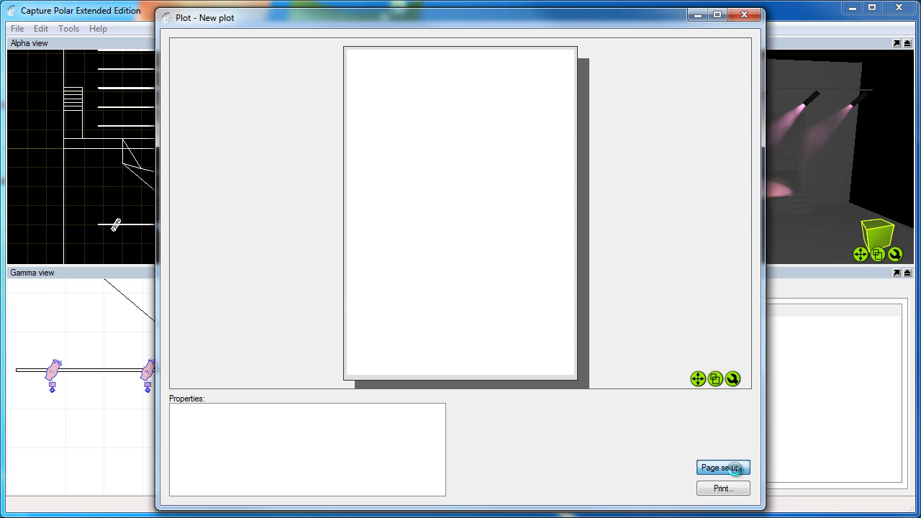
Step: Set the plot page to A3 landscape with PDFCreator as the printer
click(722, 466)
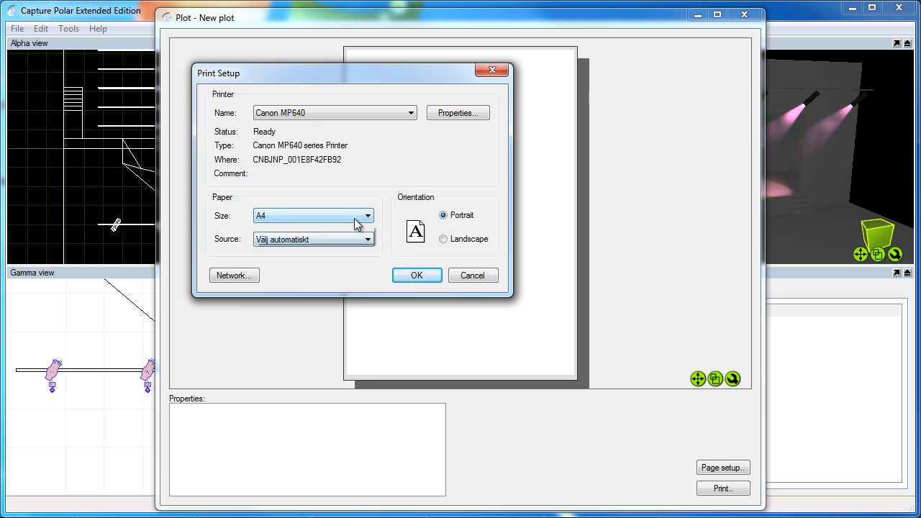
click(368, 216)
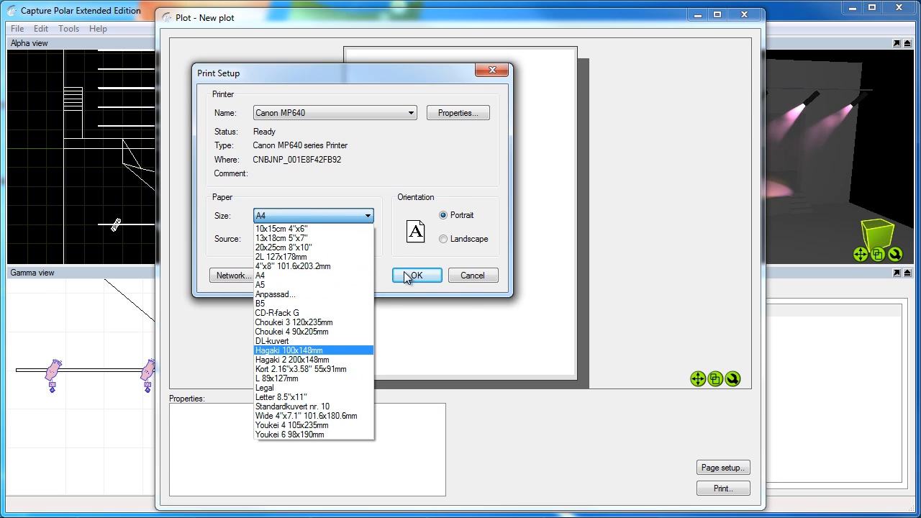
click(408, 112)
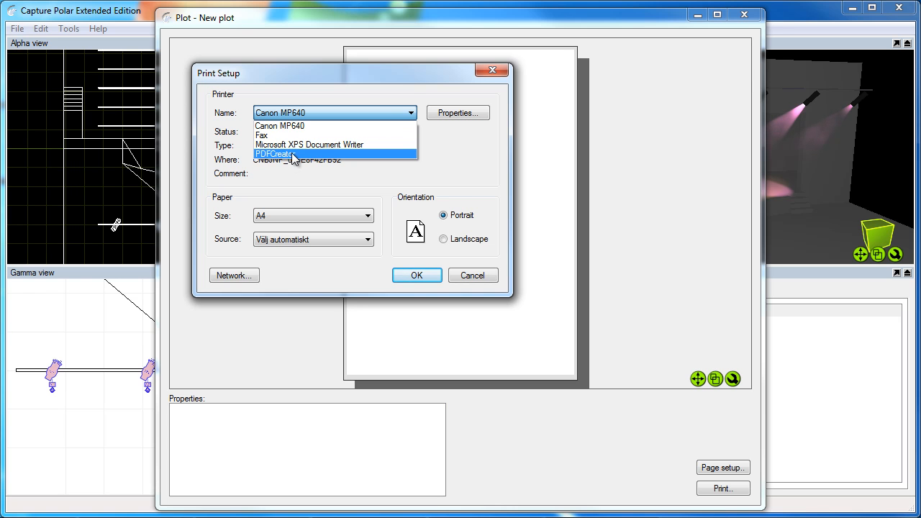
click(273, 154)
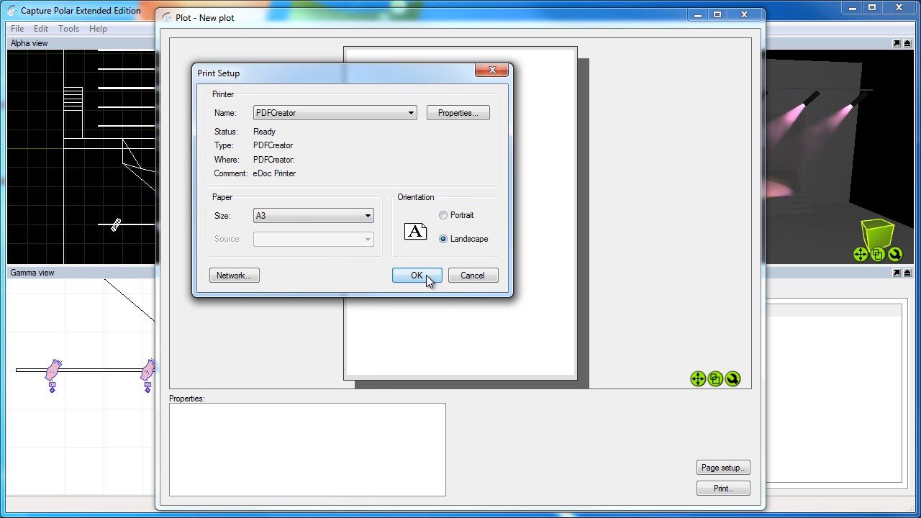
click(416, 275)
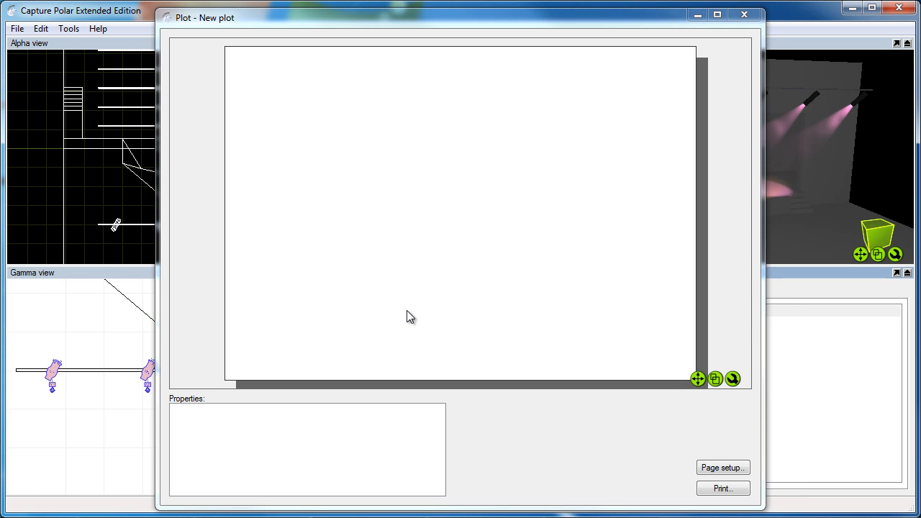
mouse_move(446, 141)
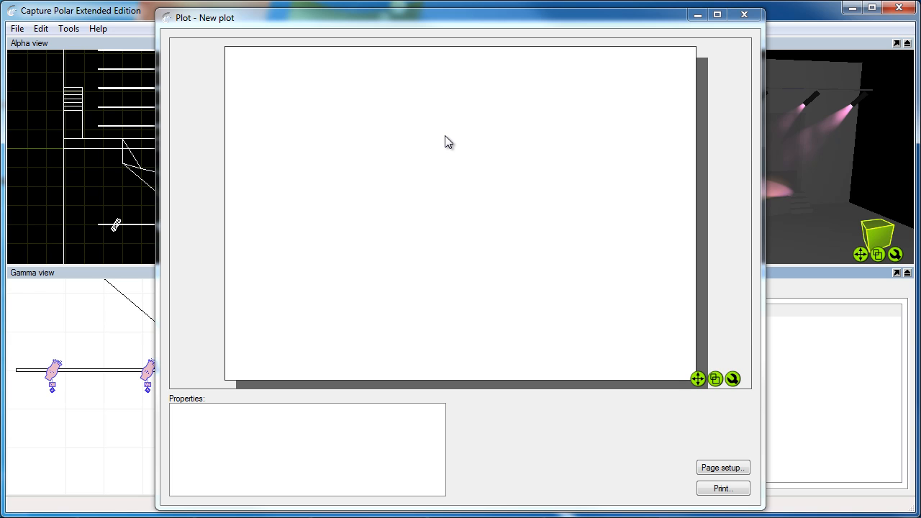
Step: Insert a top view and enlarge it so the fixtures fill most of the page
right_click(373, 141)
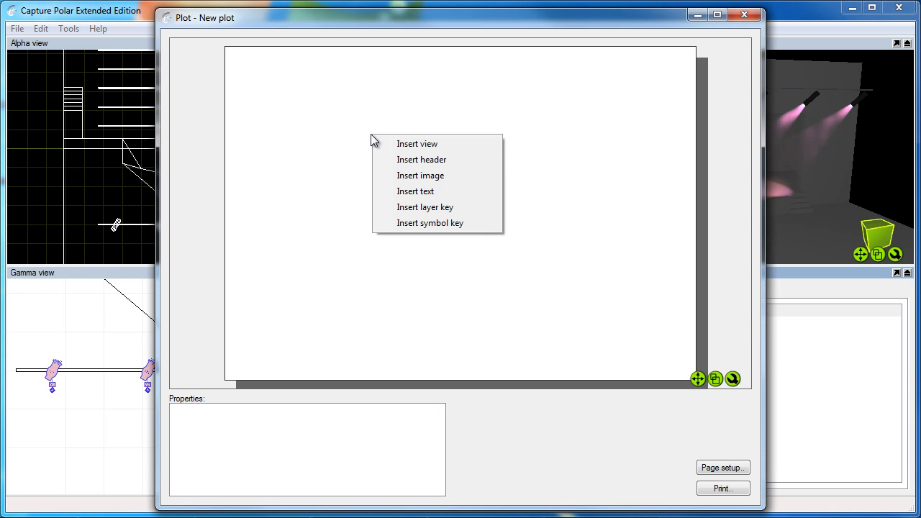
mouse_move(474, 147)
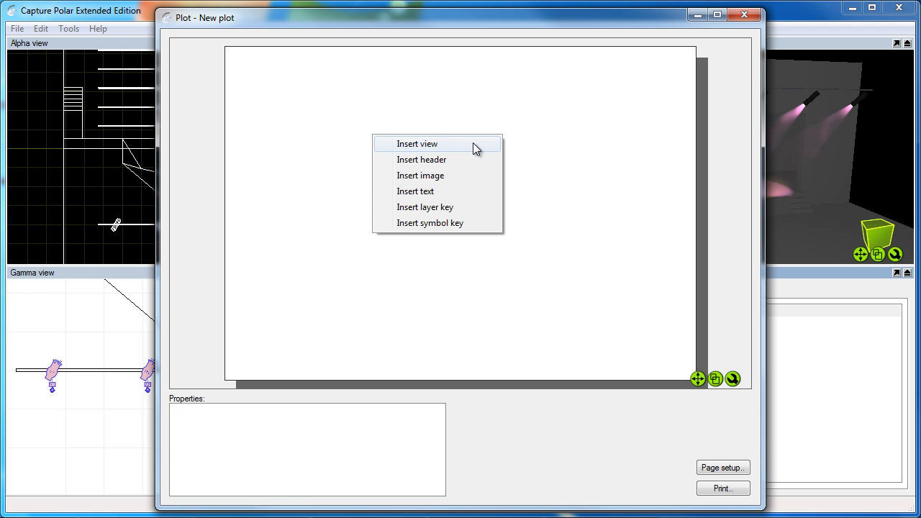
click(417, 144)
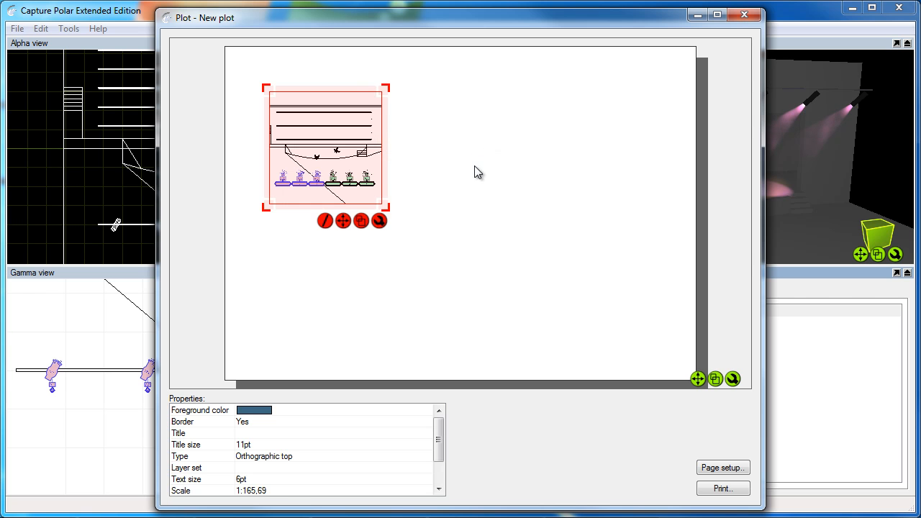
mouse_move(312, 471)
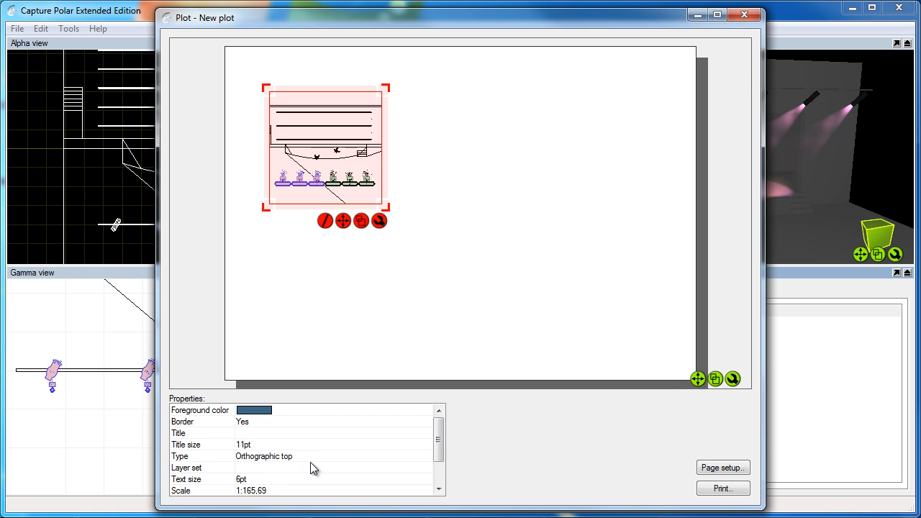
mouse_move(342, 118)
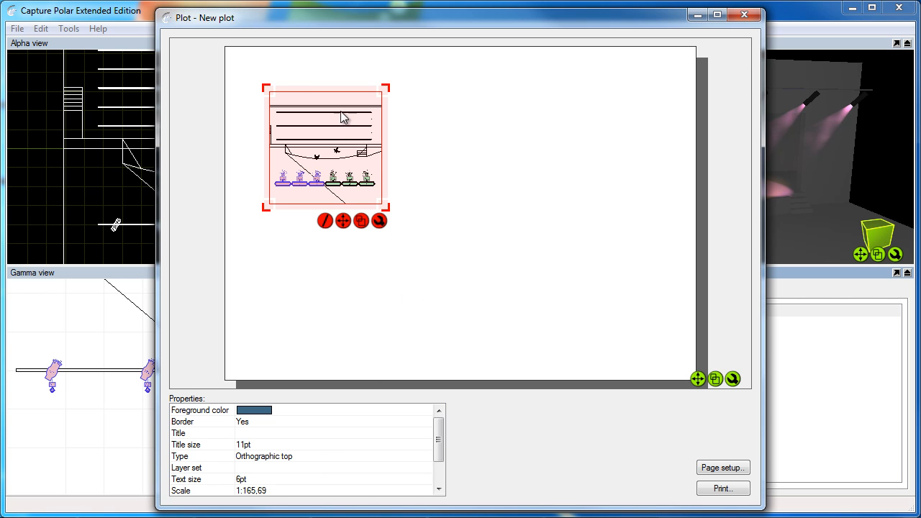
mouse_move(352, 109)
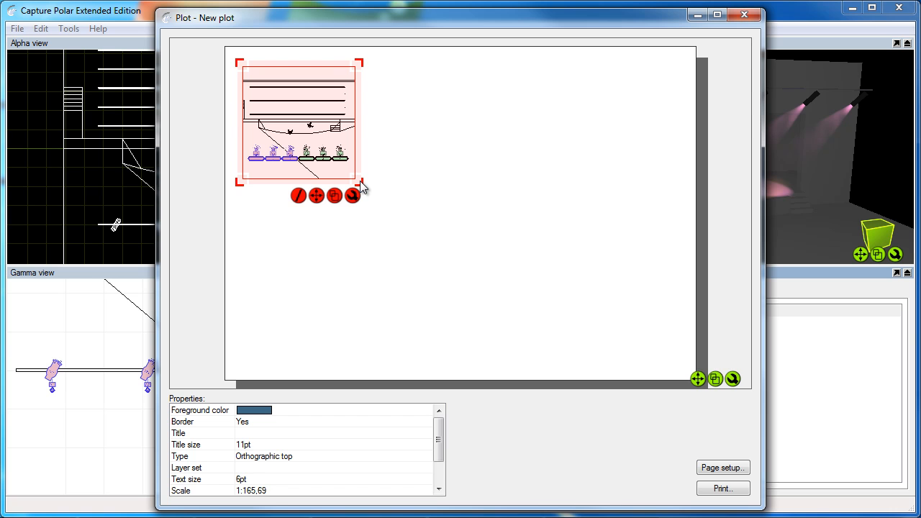
drag(363, 186, 575, 302)
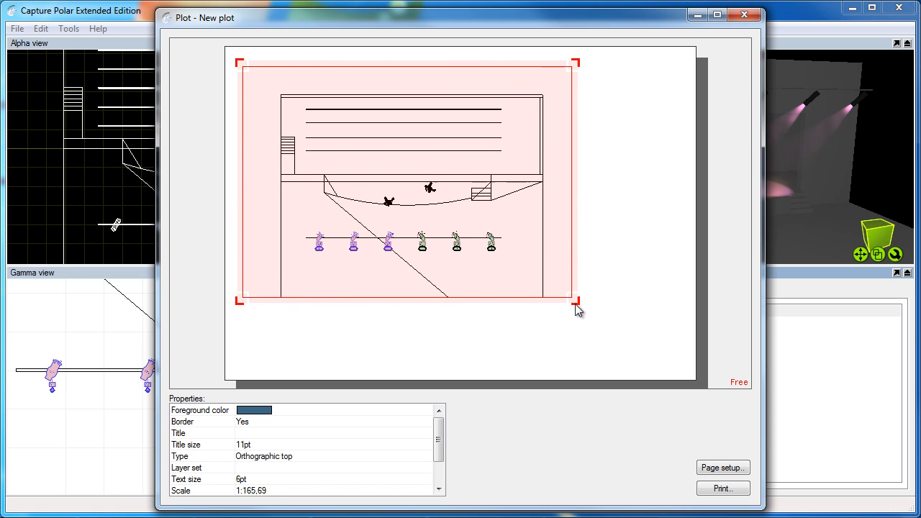
drag(579, 302, 604, 347)
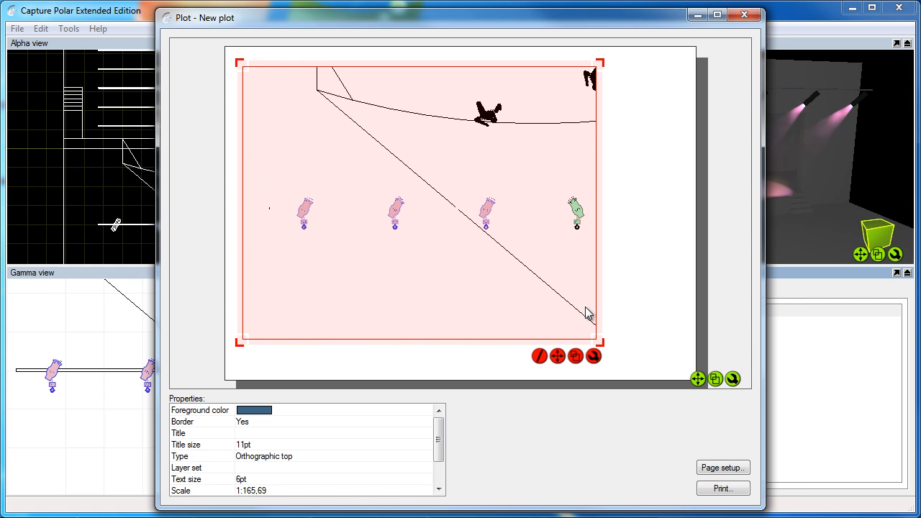
mouse_move(564, 318)
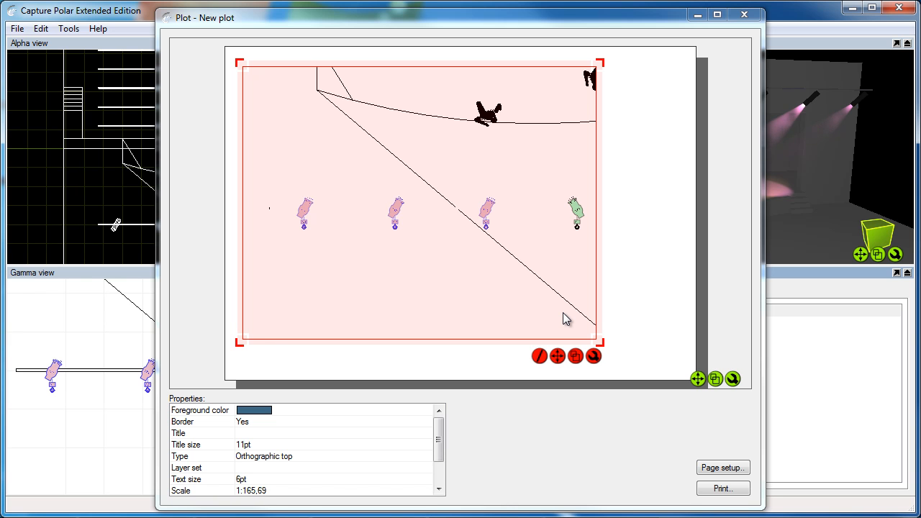
mouse_move(618, 207)
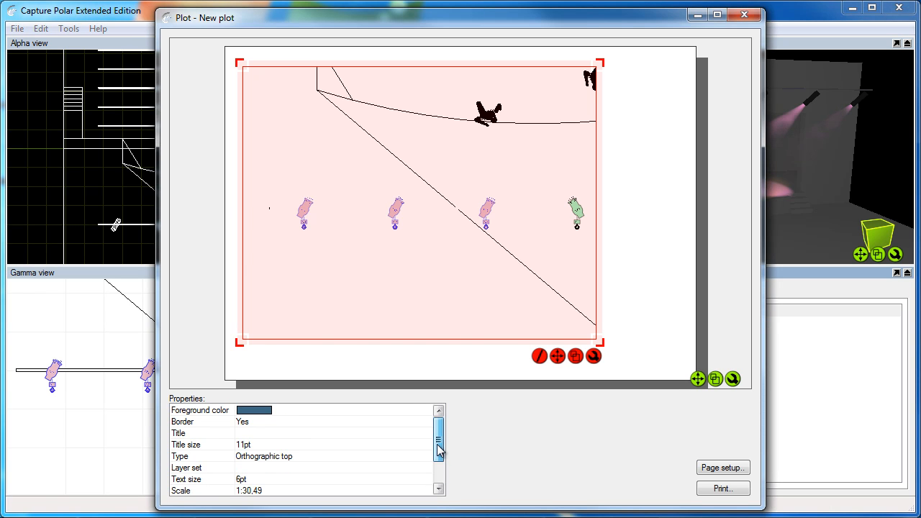
mouse_move(411, 457)
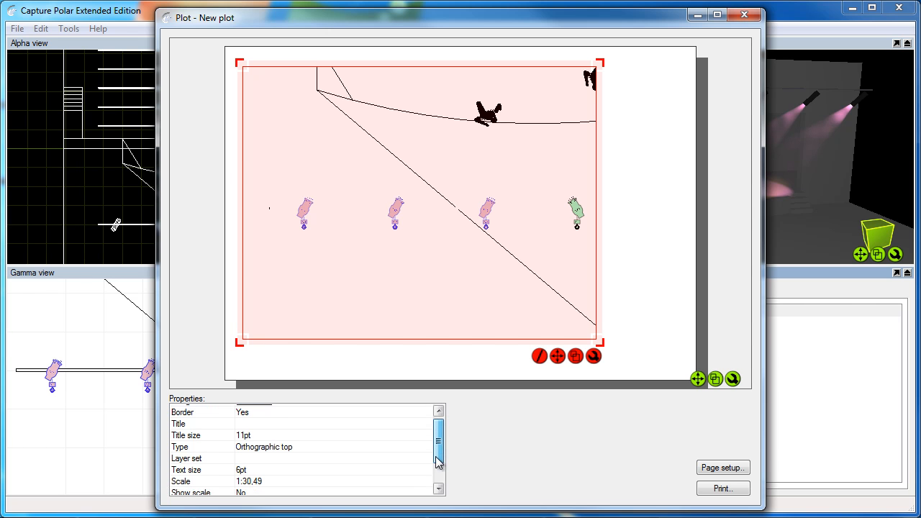
Step: Reach the view's layer set property under the 1:30.49 scale, then minimize the plot window
scroll(down, 3)
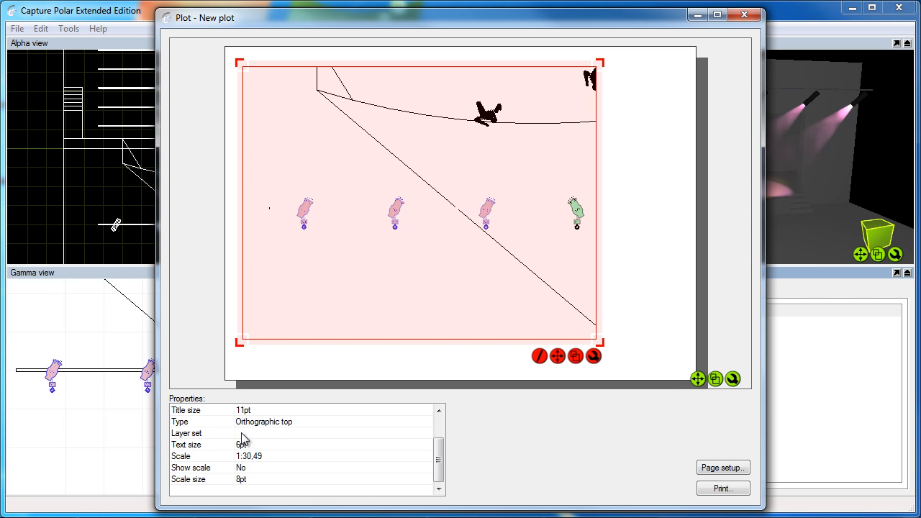
click(208, 433)
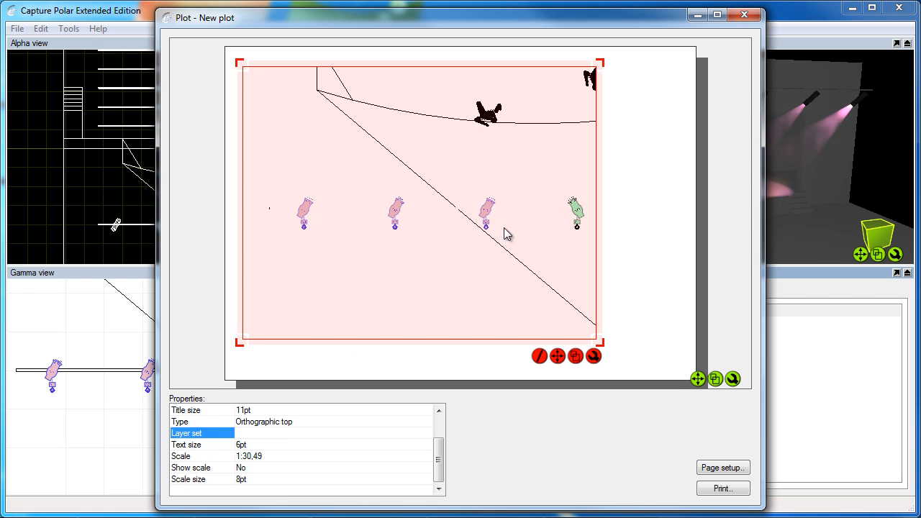
mouse_move(737, 37)
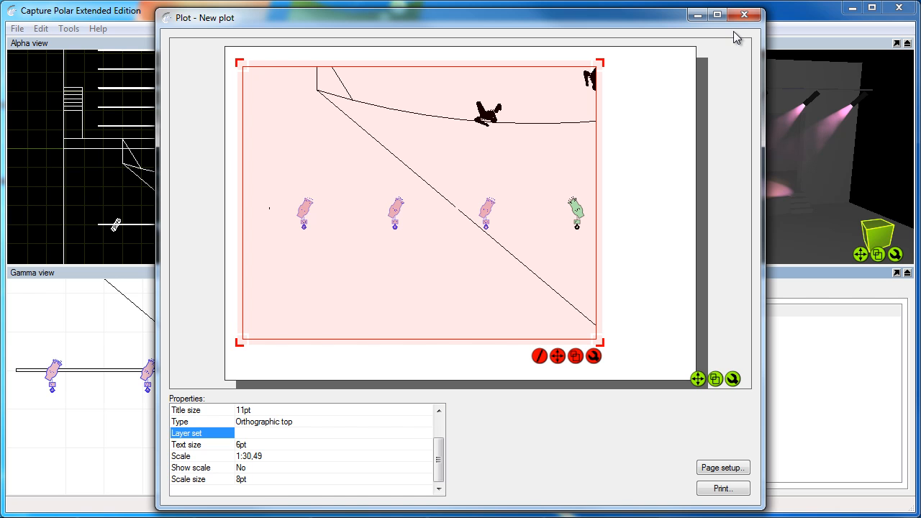
click(744, 21)
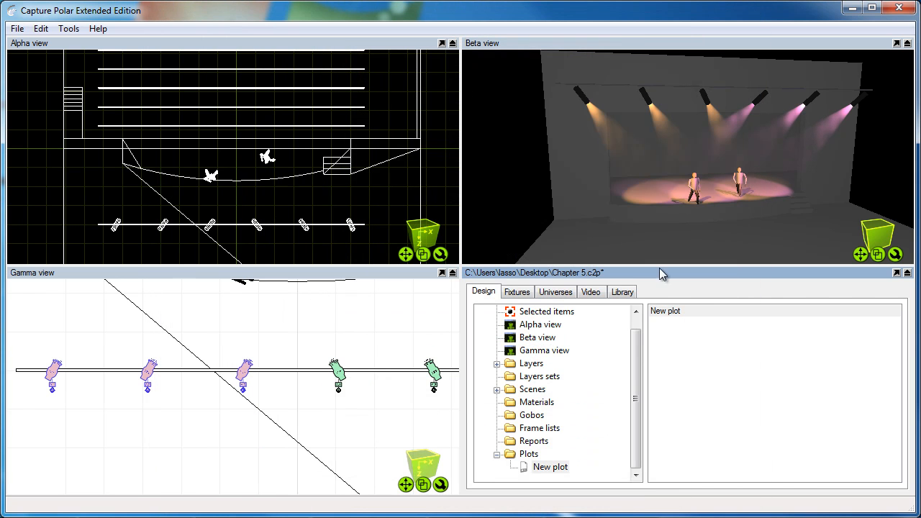
Step: Create layer set LX only including L1 and L2, then reopen the plot page
right_click(538, 377)
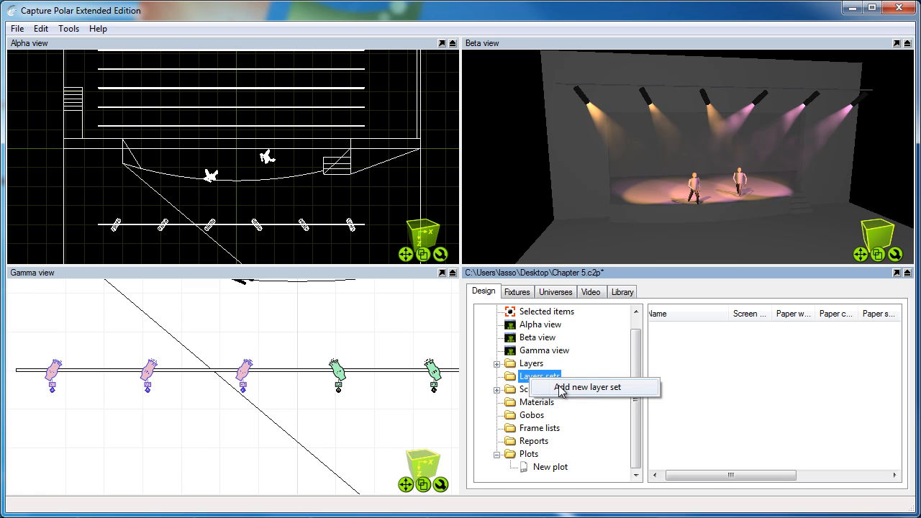
click(578, 387)
text(LX only)
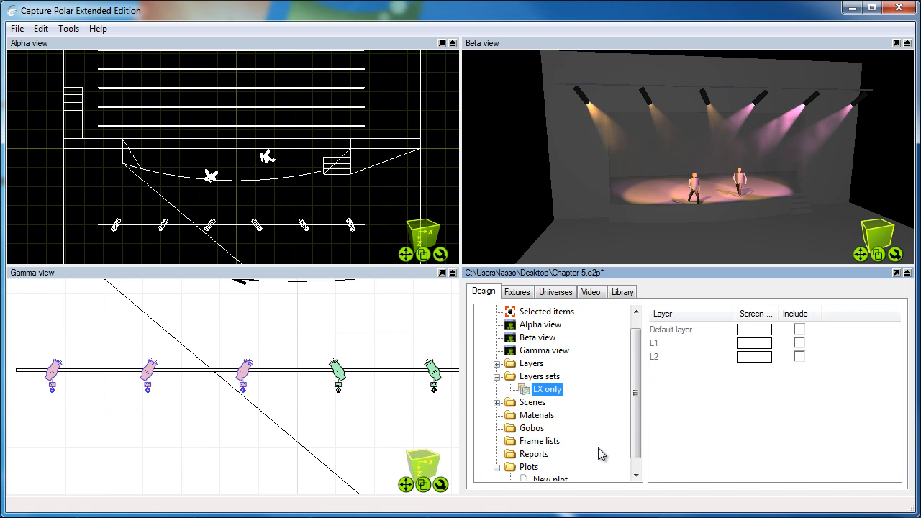
click(799, 357)
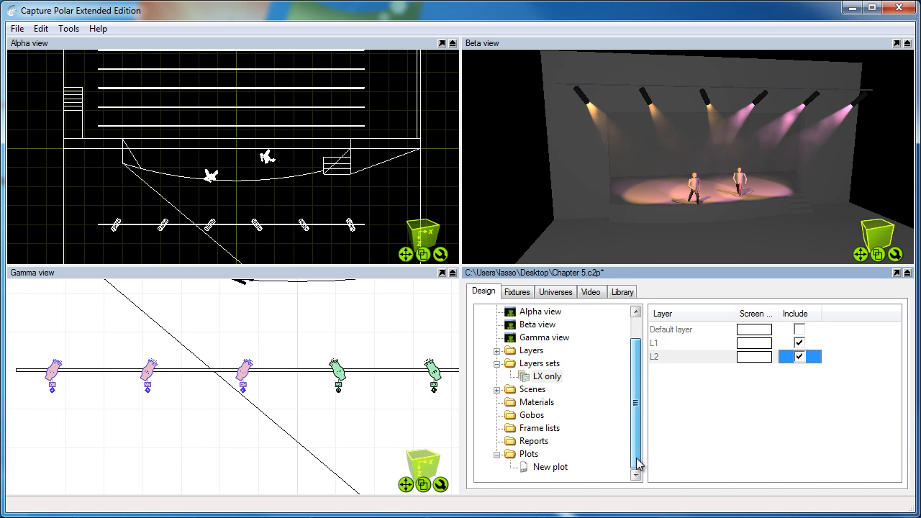
double_click(551, 466)
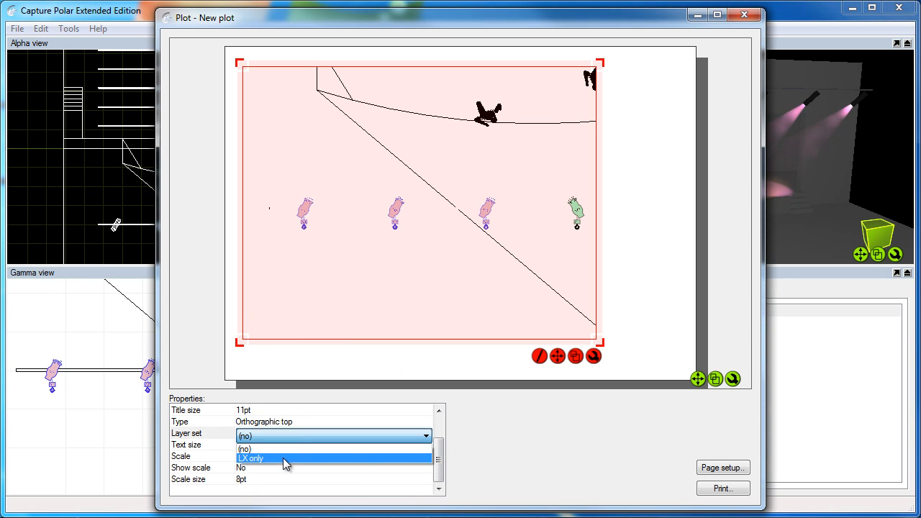
Step: Set the top view's layer set to LX only so only the fixtures remain
click(256, 457)
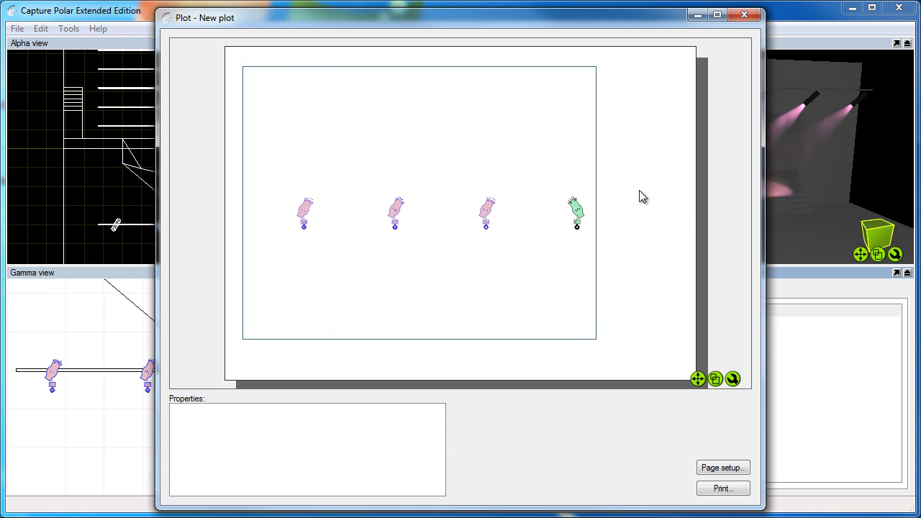
right_click(642, 195)
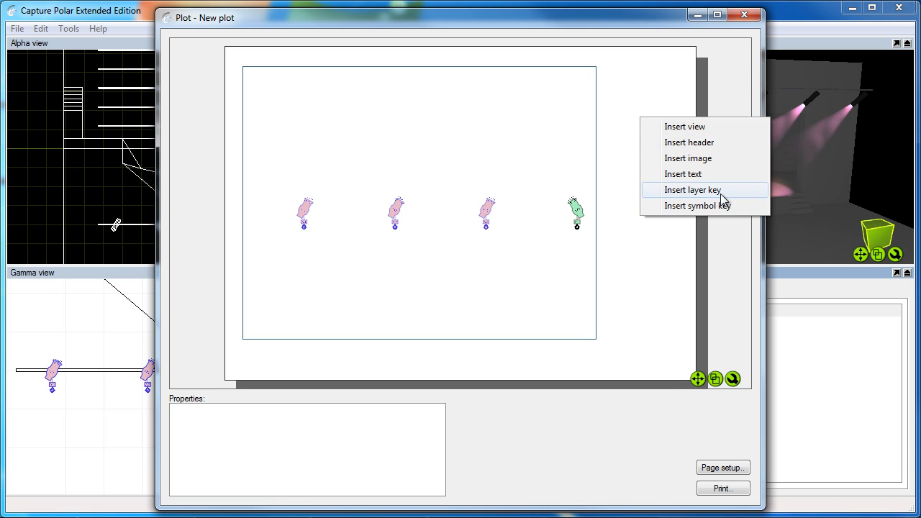
Step: Insert a layer key showing solid colours, filtered to LX only so it lists L1 and L2
click(692, 190)
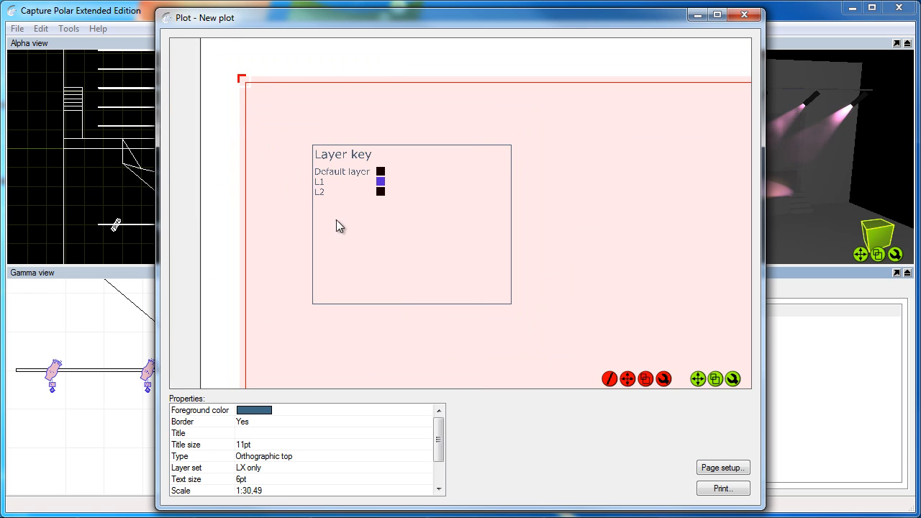
click(383, 227)
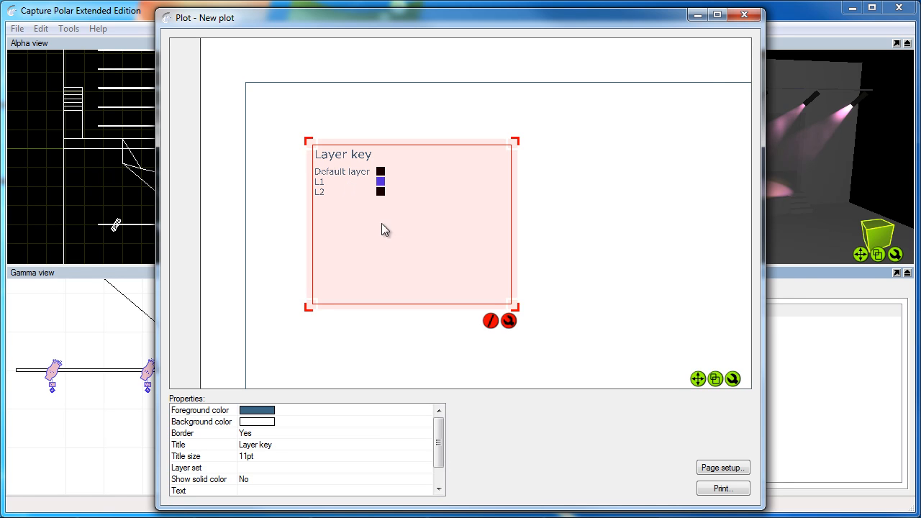
scroll(down, 3)
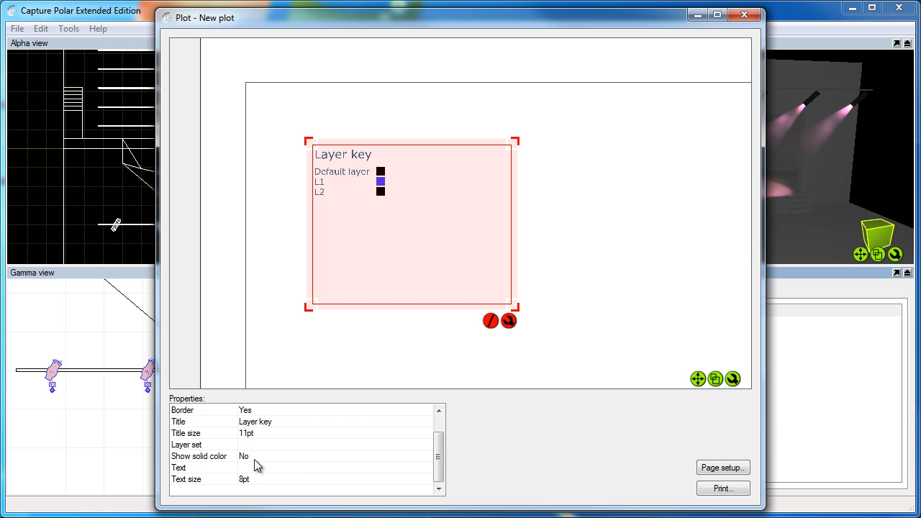
click(201, 456)
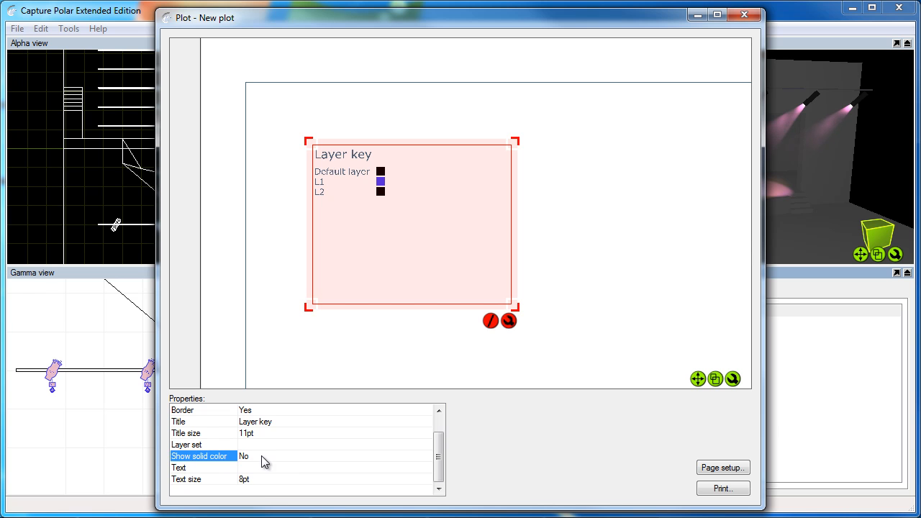
click(259, 457)
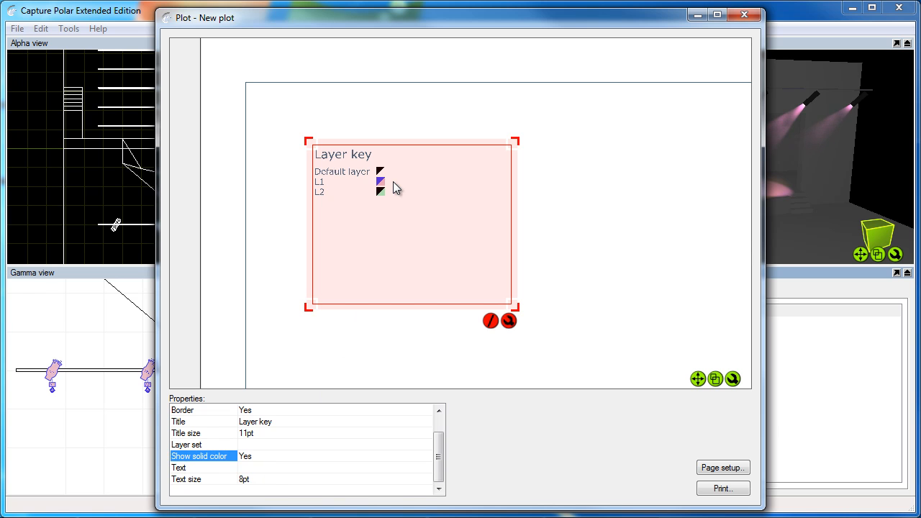
mouse_move(385, 178)
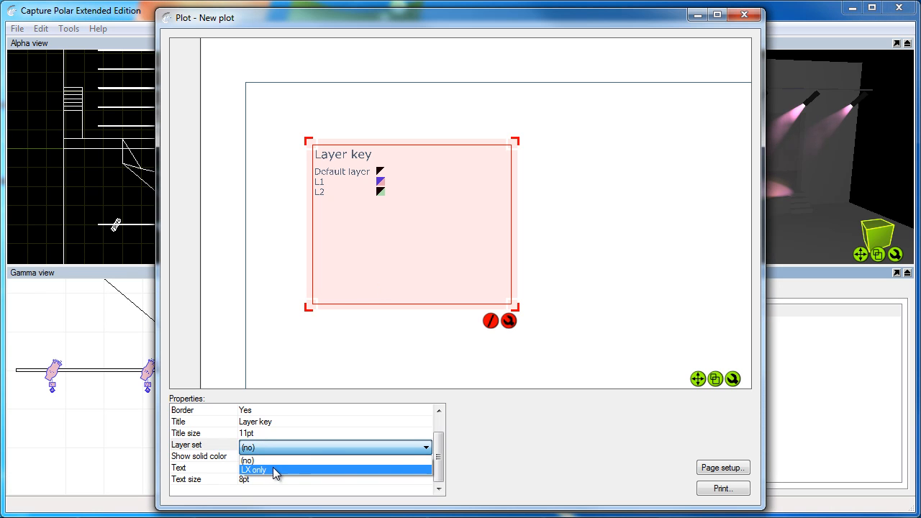
click(253, 469)
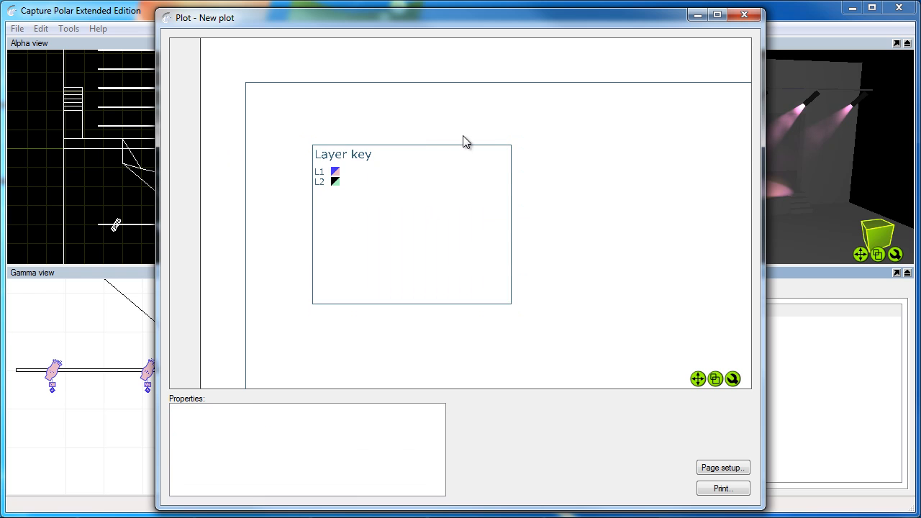
Step: Insert a symbol key labelling the fixture symbol with the custom text 'Maglite'
right_click(466, 141)
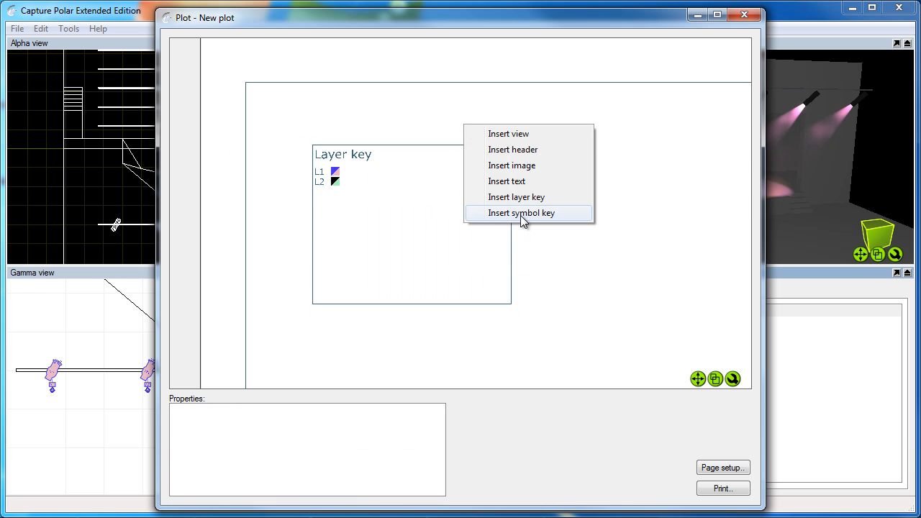
click(529, 213)
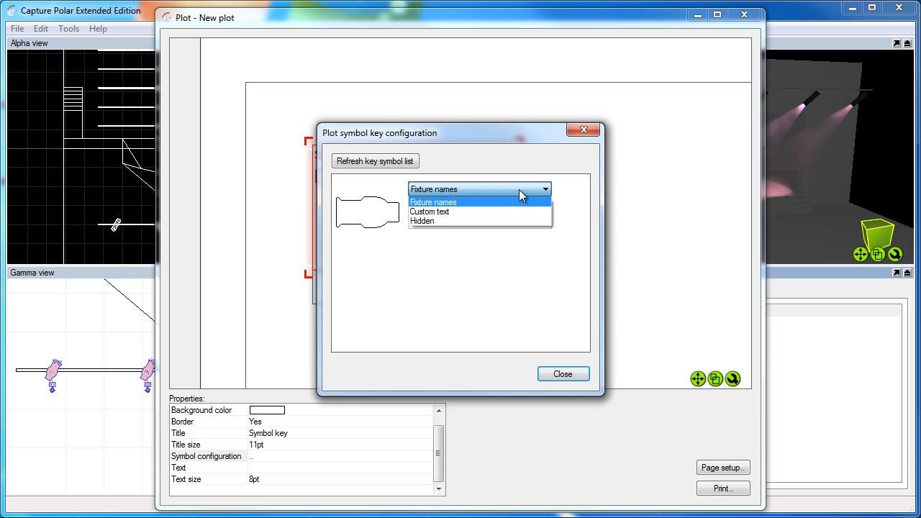
click(432, 222)
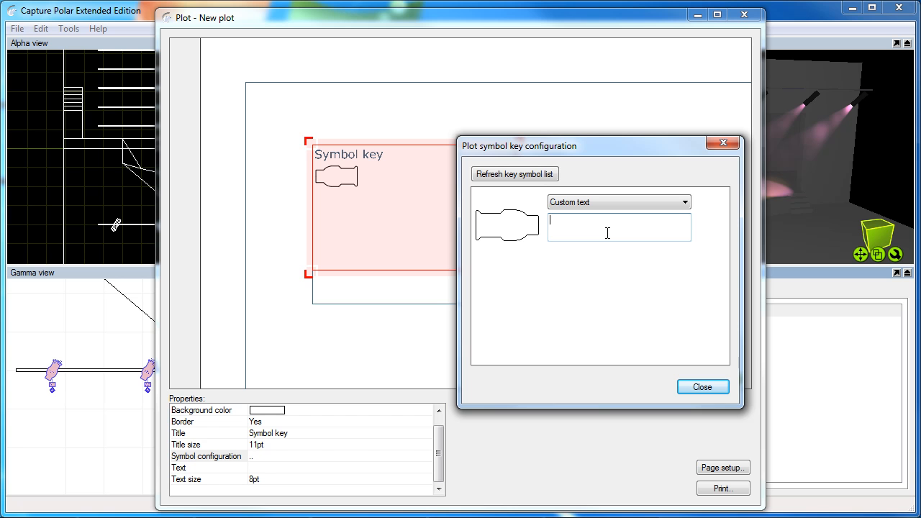
text(Maglite)
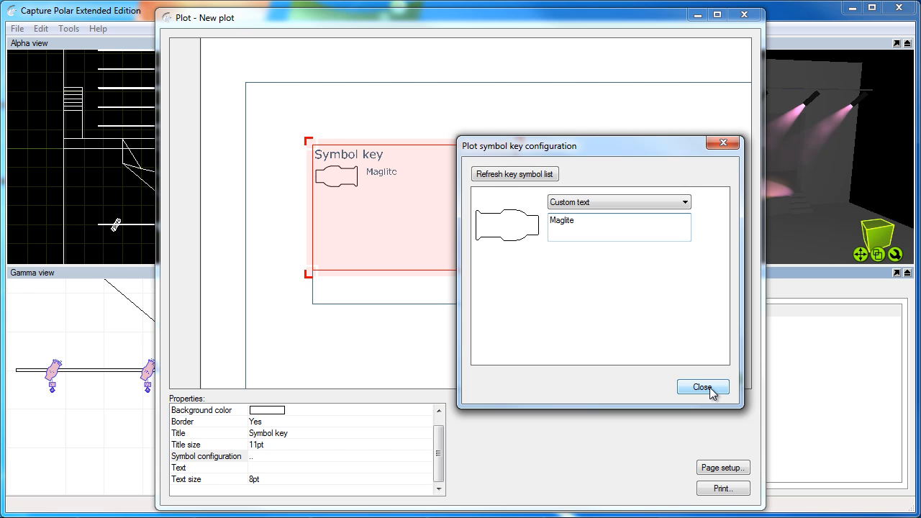
click(702, 385)
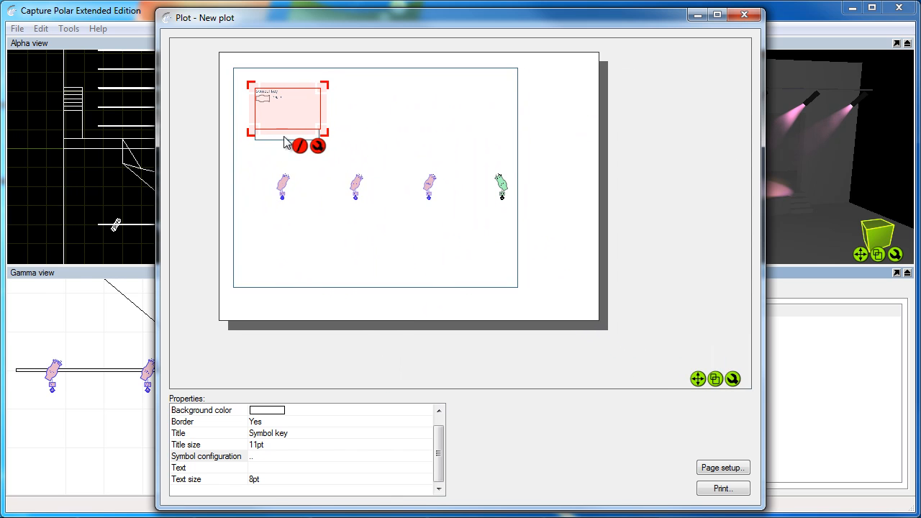
Step: Drag the symbol key to the right of the top view and place the layer key below it
drag(287, 112, 555, 98)
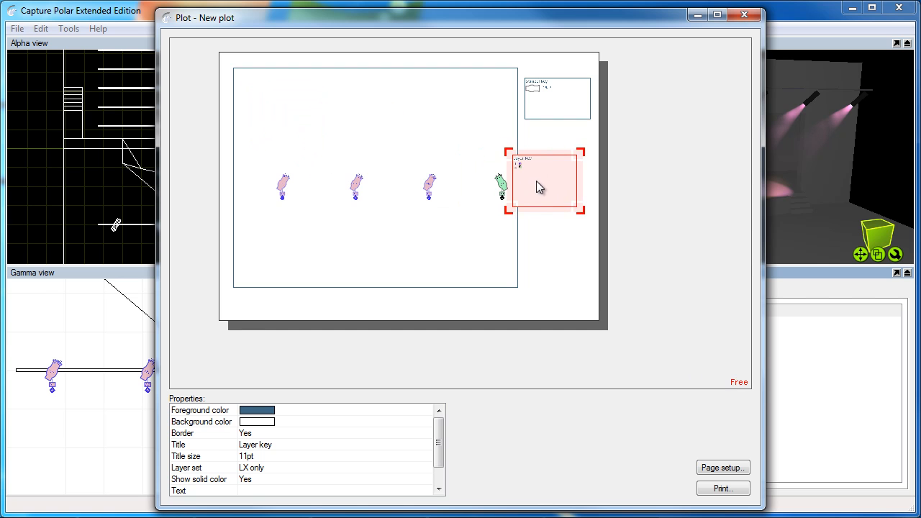
drag(544, 182, 558, 167)
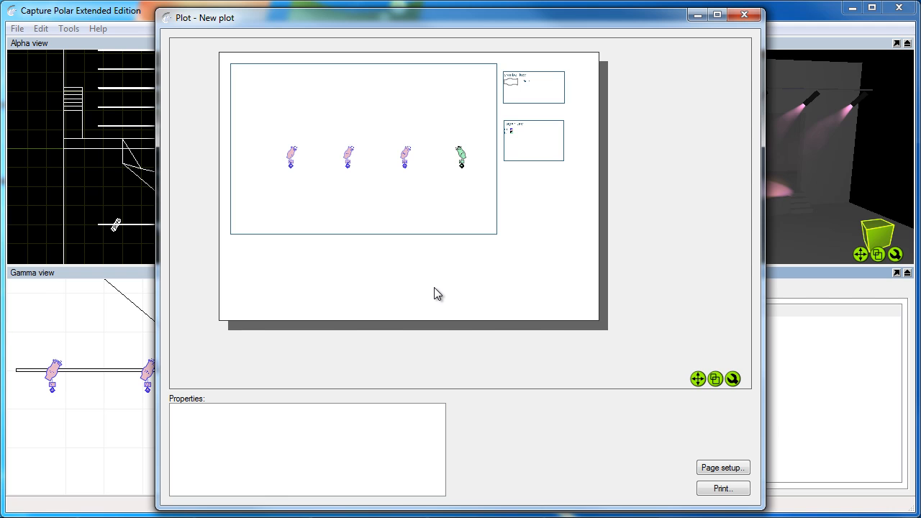
mouse_move(443, 328)
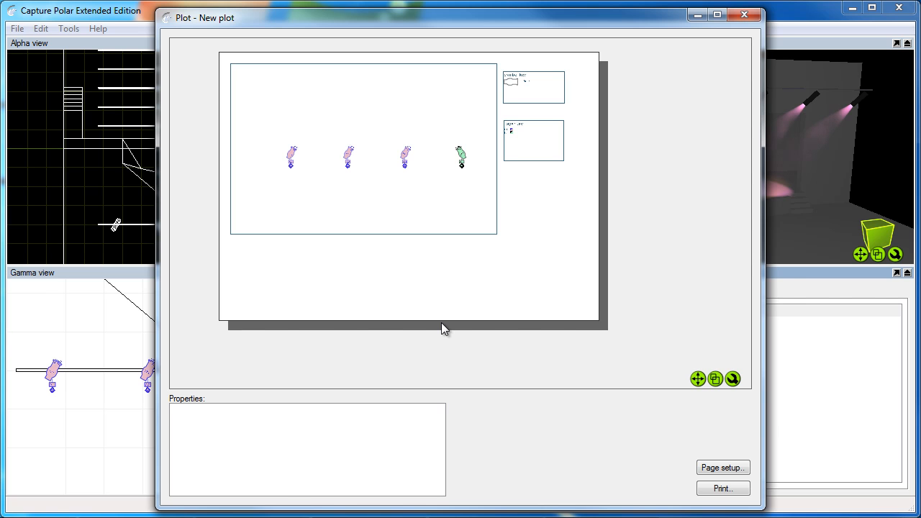